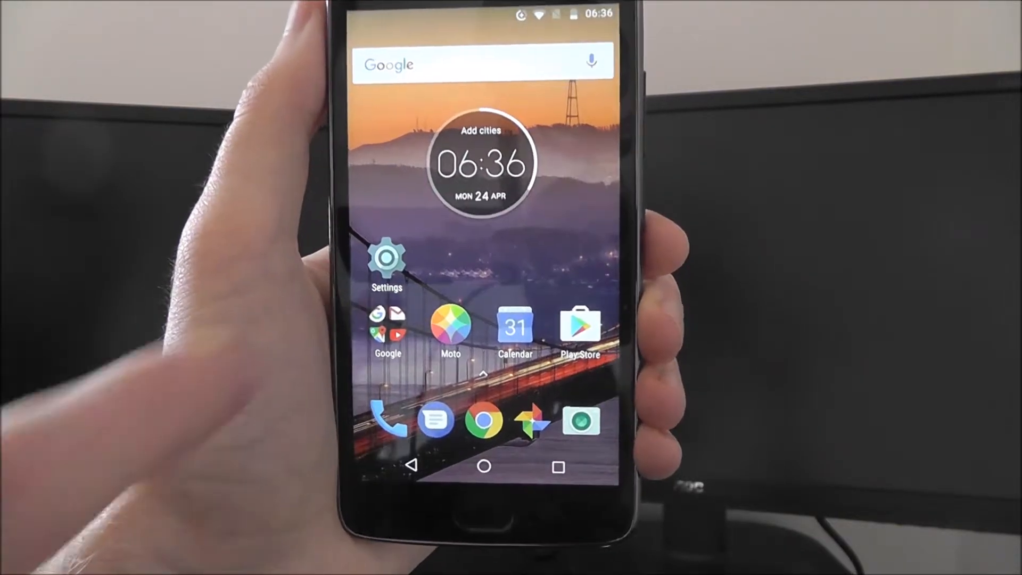
From Settings, run the System updates check under About phone to confirm no update is available.
left_click(387, 259)
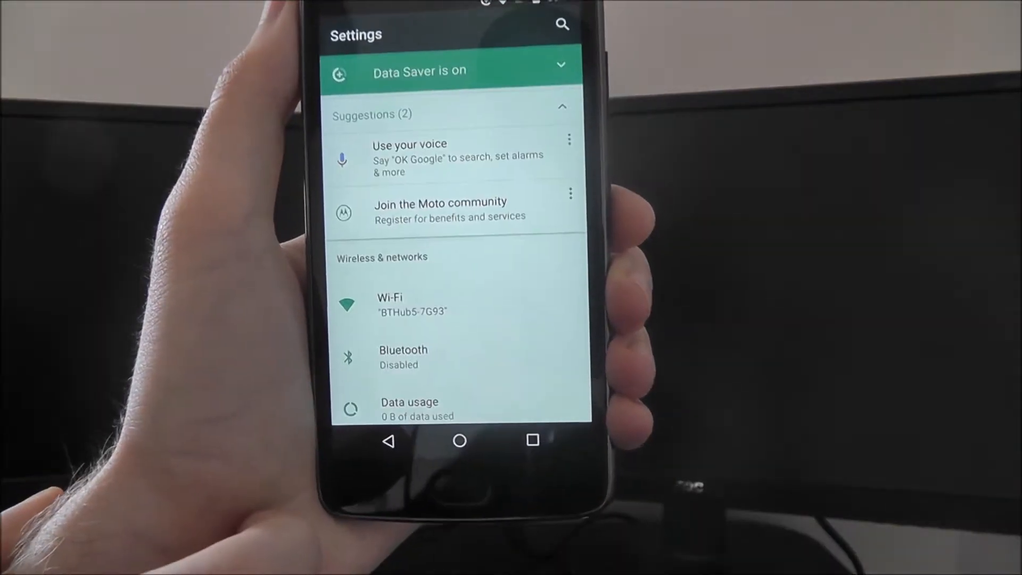
scroll("down", 3)
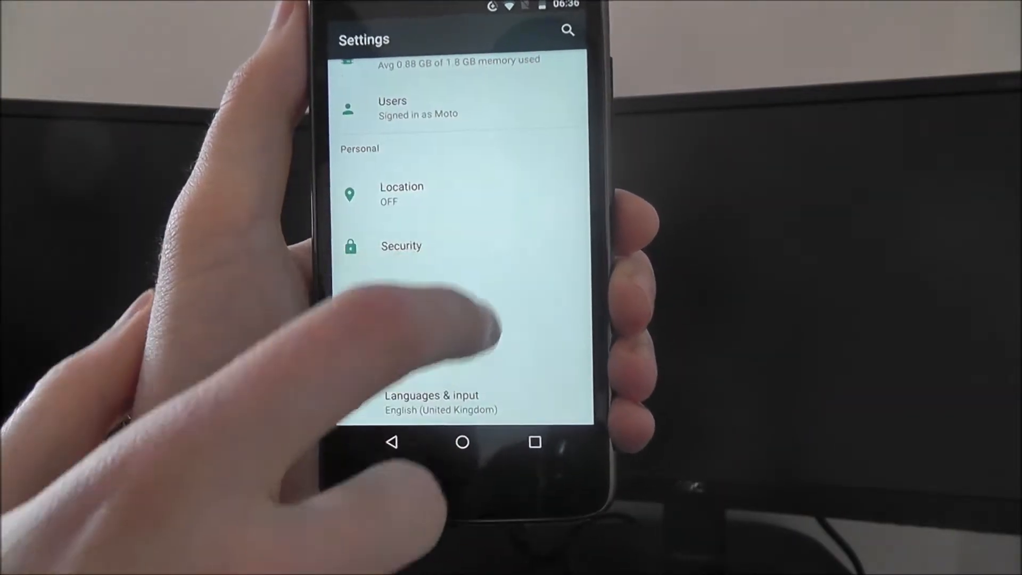
scroll("down", 3)
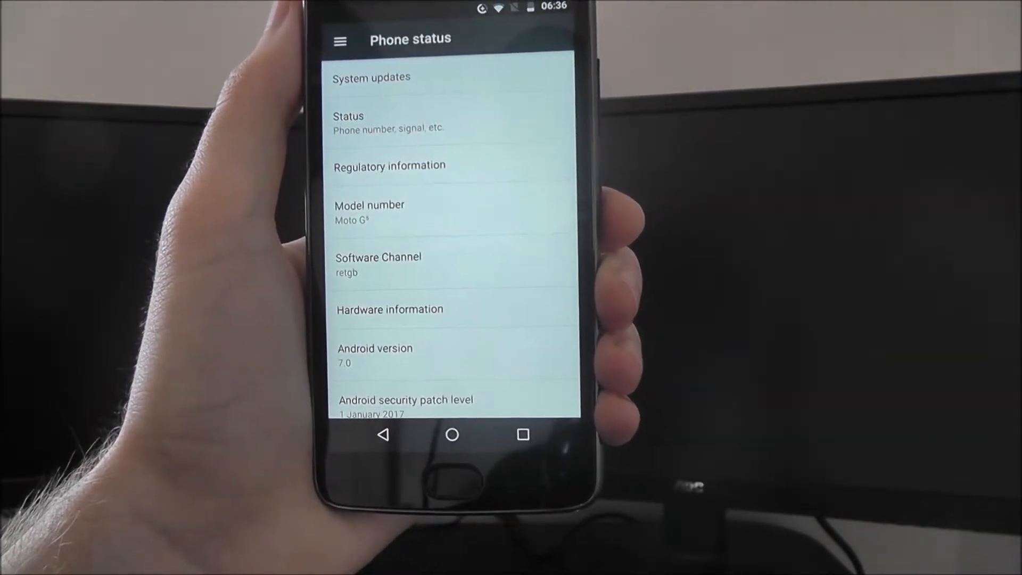
left_click(371, 78)
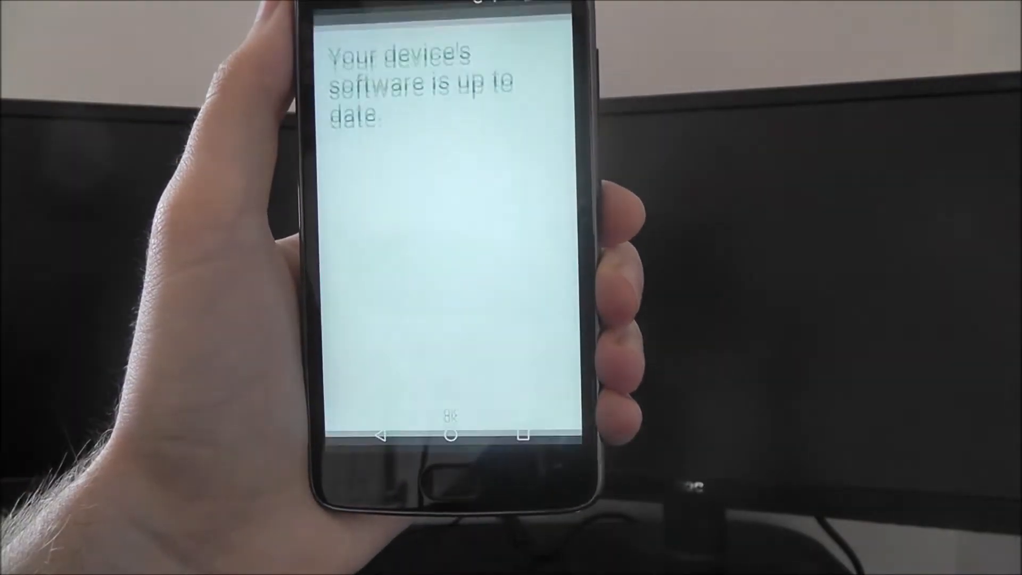